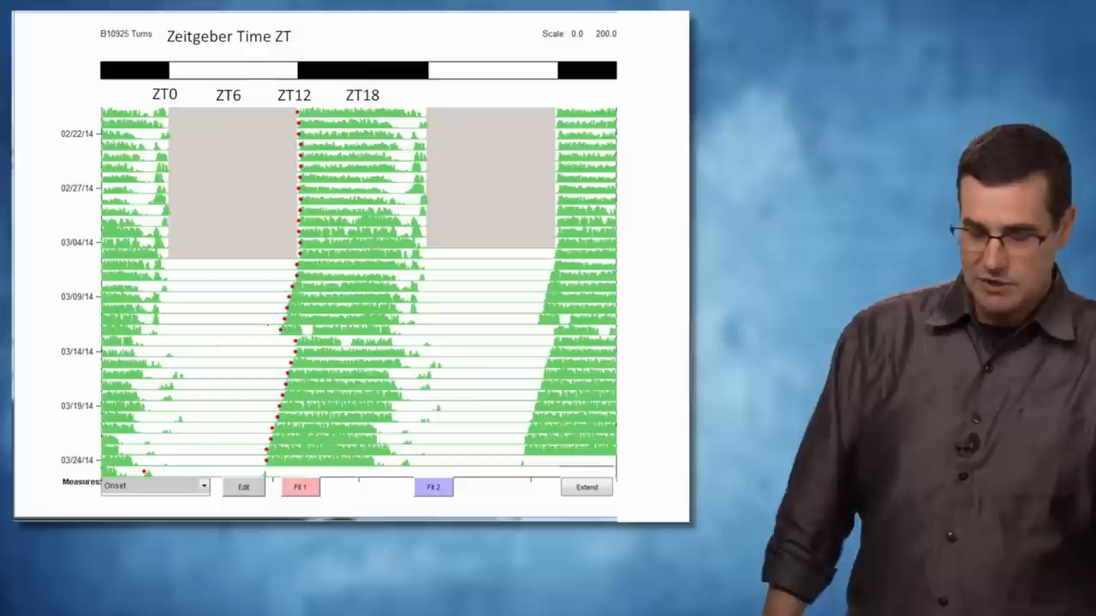
Fit onset lines before and after the light pulse, each giving a free-running tau of about 23.74 h.
{"action": "left_click", "coordinate": [299, 487]}
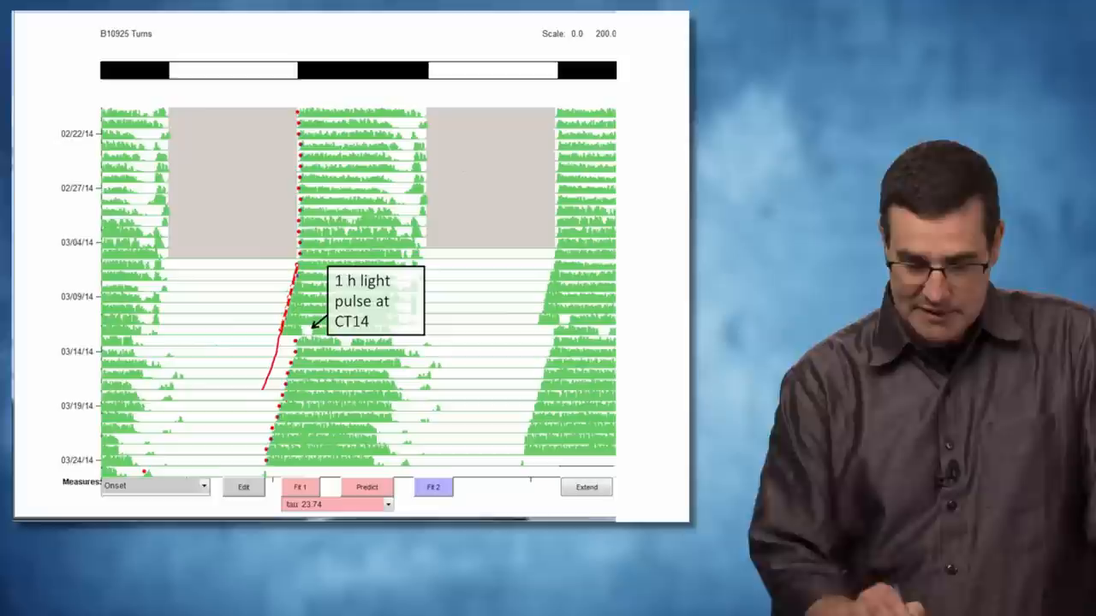
{"action": "left_click", "coordinate": [433, 486]}
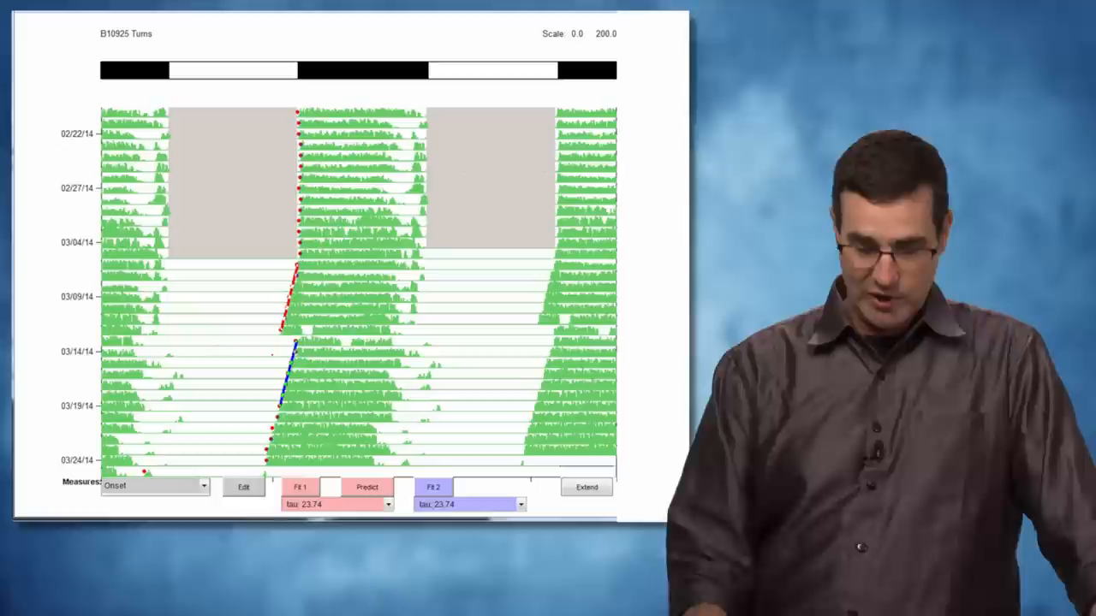